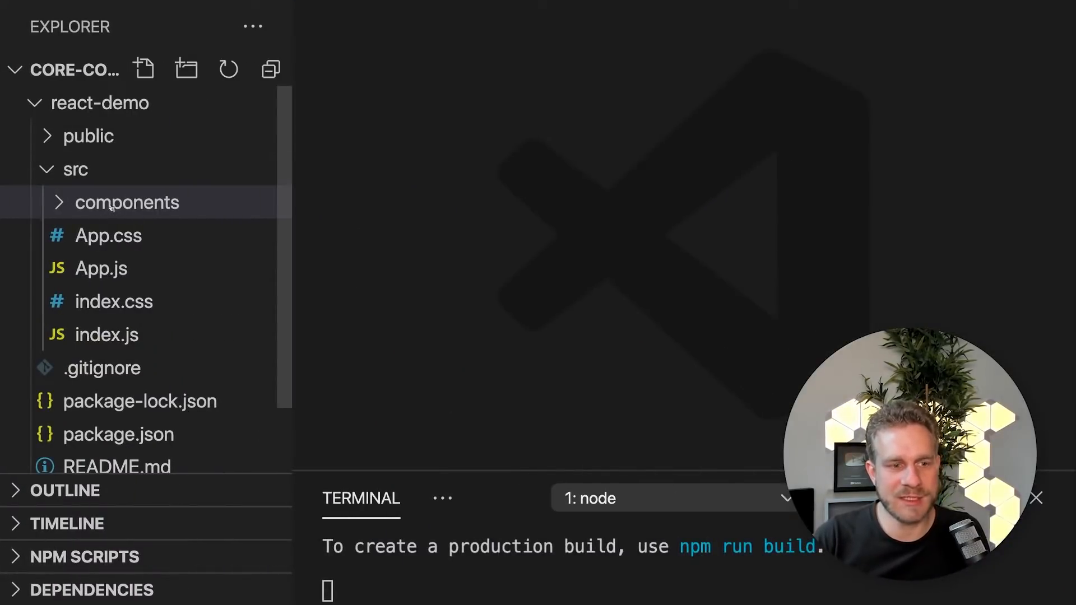
Expand src/components and bring up Alert.js showing children rendered in an alert div
click(127, 203)
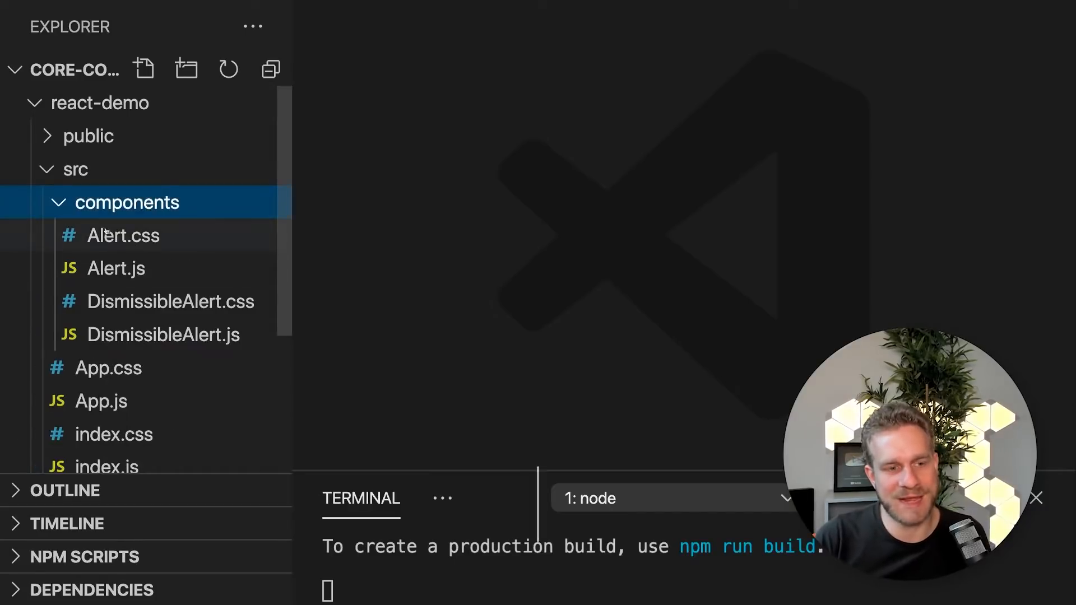
double_click(116, 268)
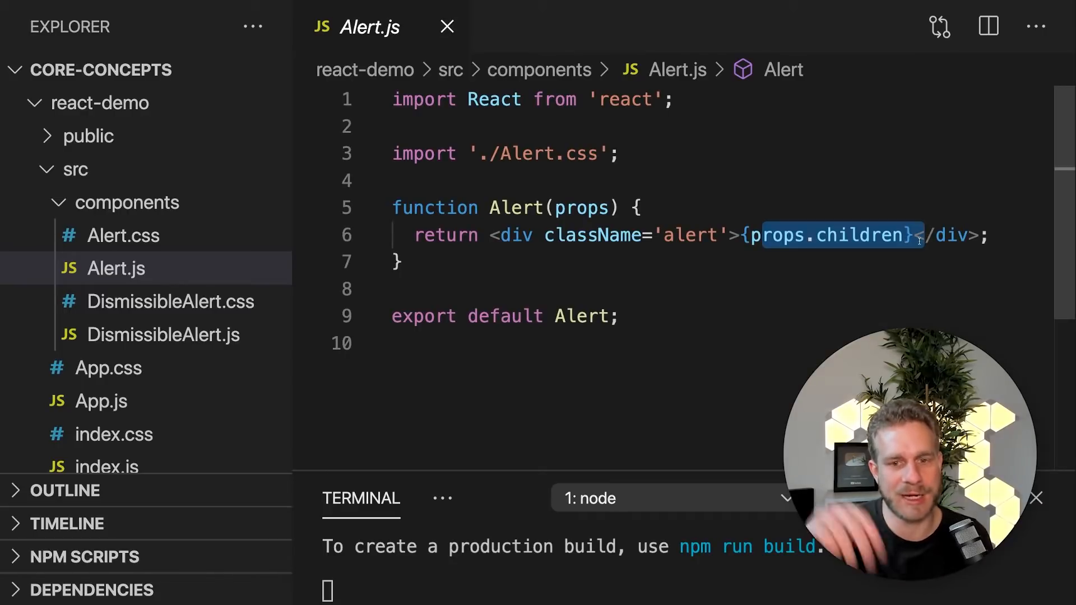
click(163, 335)
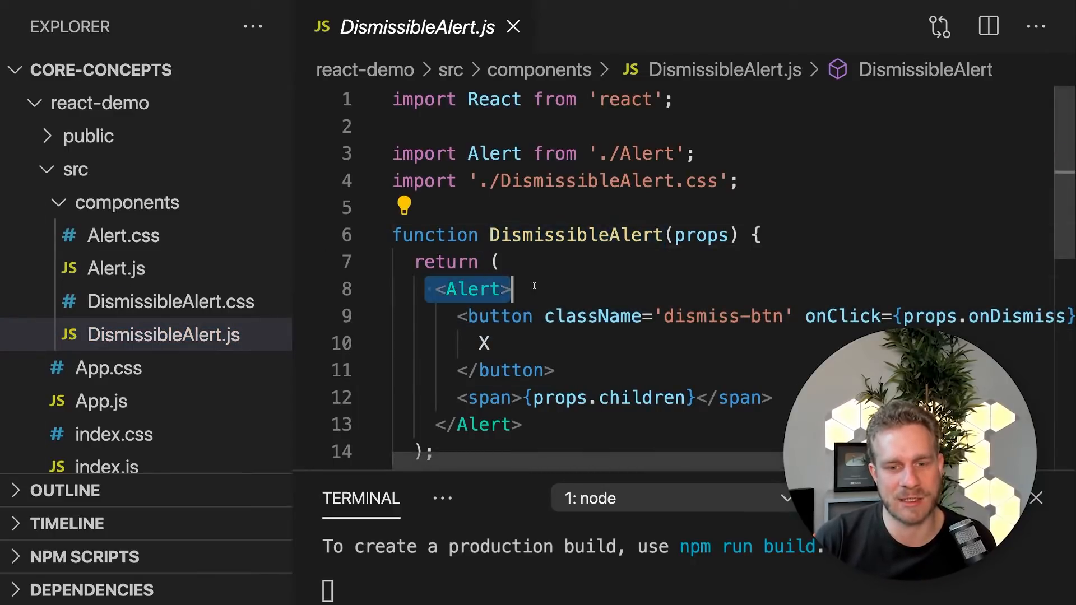
scroll(down, 3)
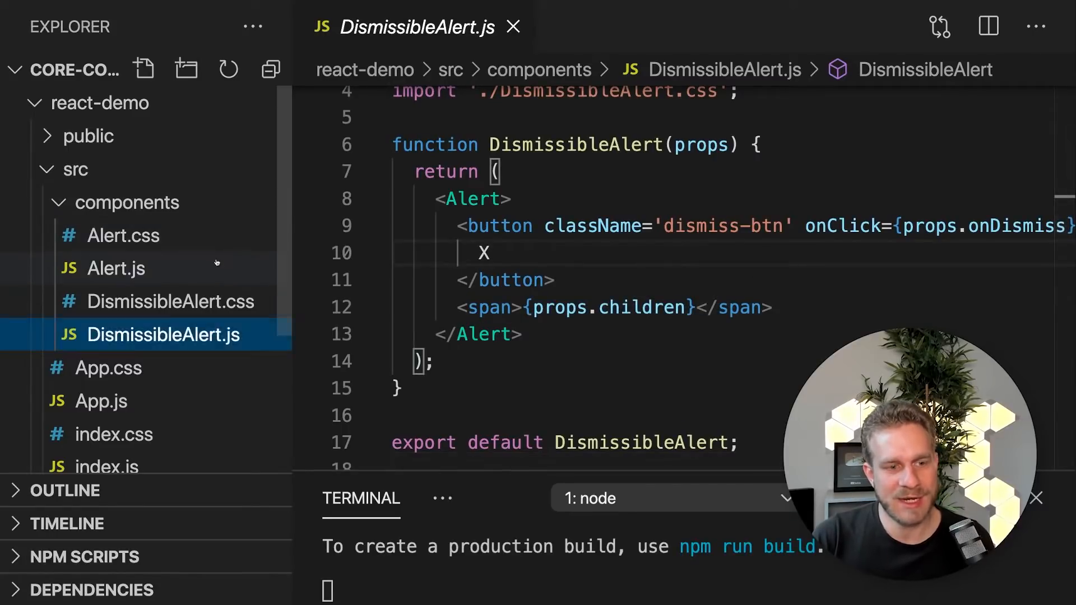
click(116, 268)
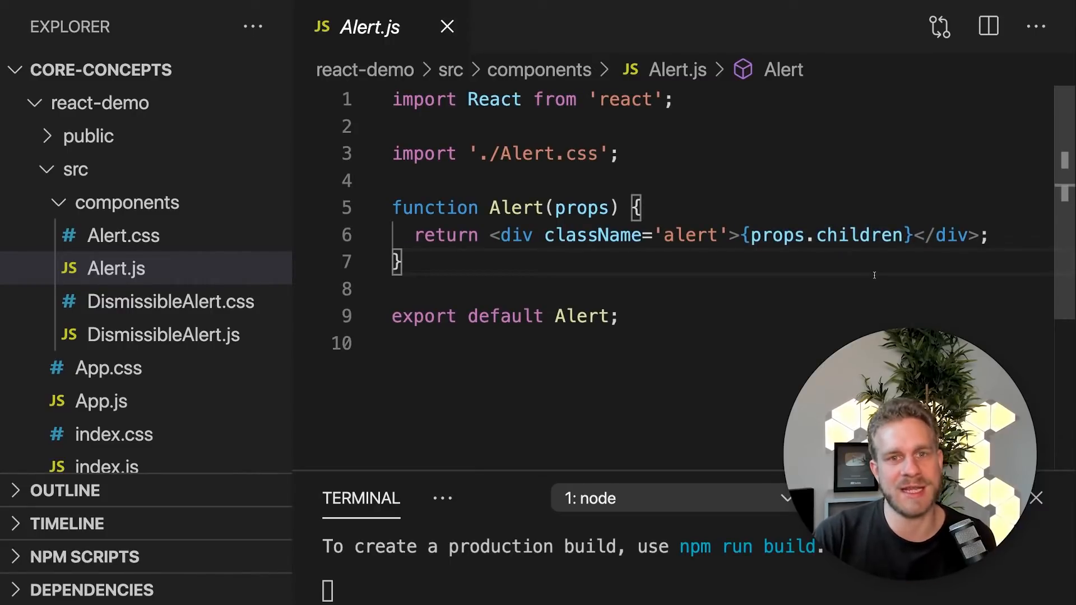
mouse_move(789, 246)
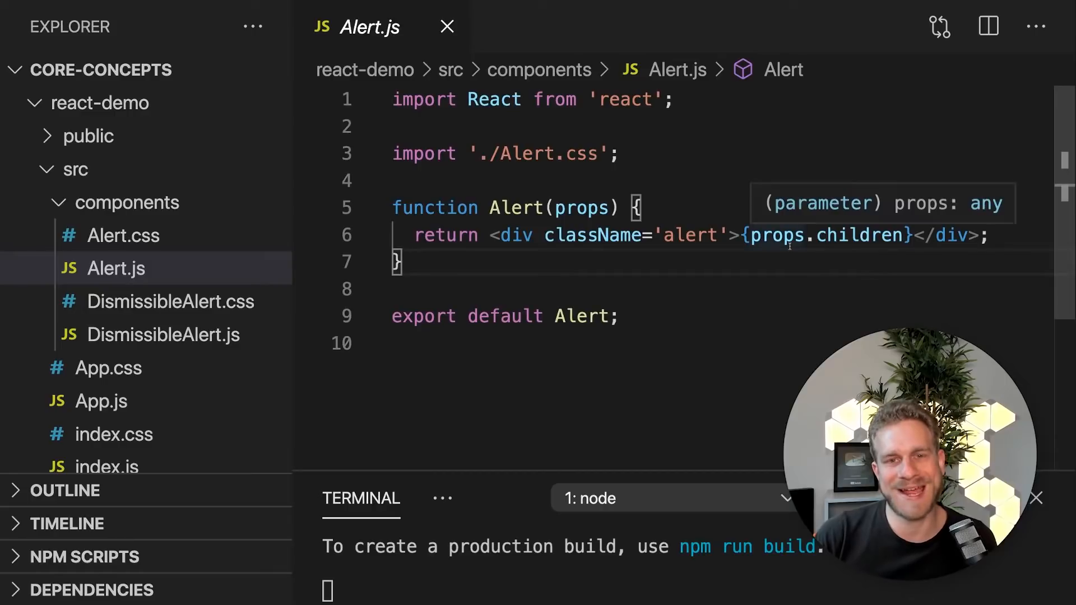
mouse_move(710, 294)
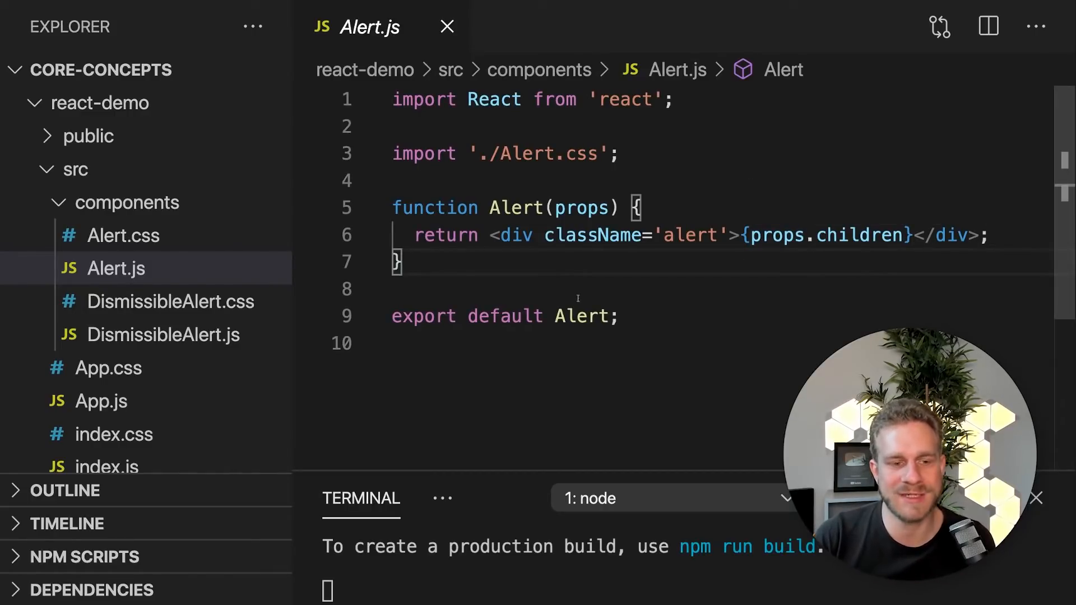
click(102, 401)
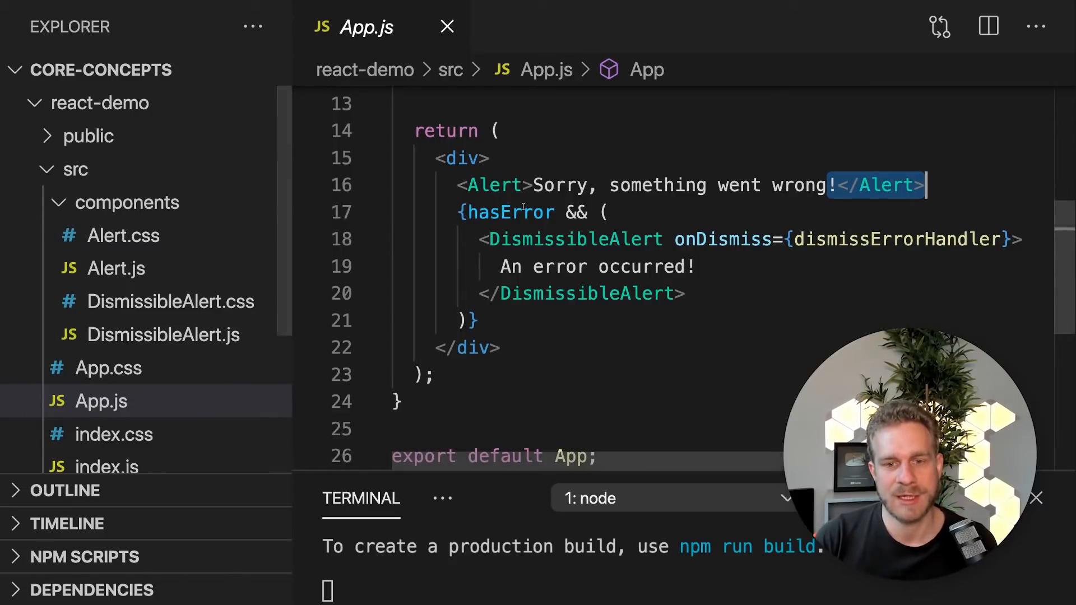
drag(823, 186, 532, 185)
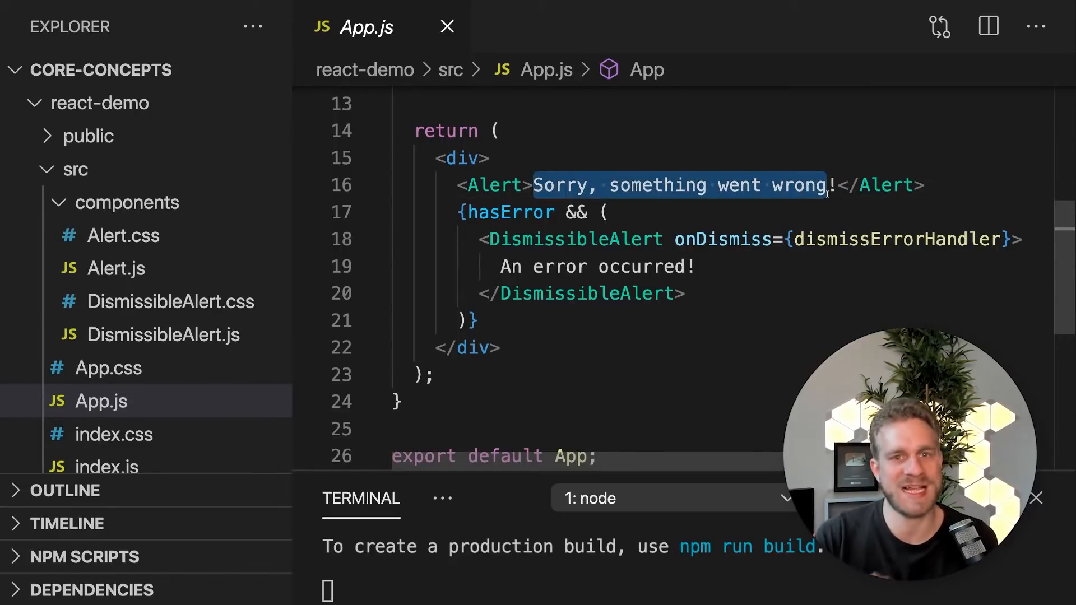
click(116, 269)
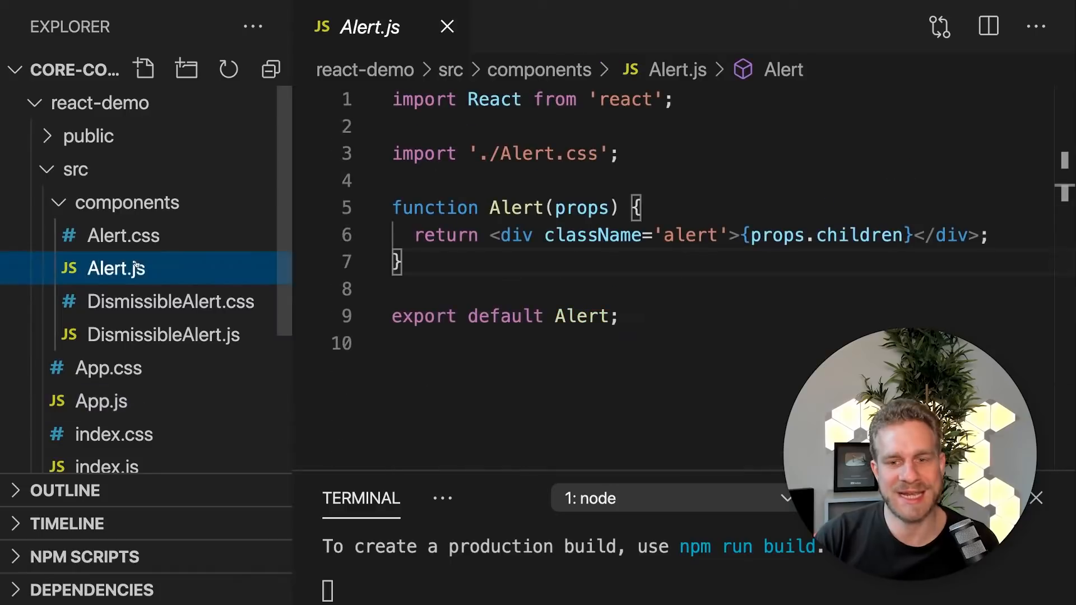
drag(740, 235, 926, 235)
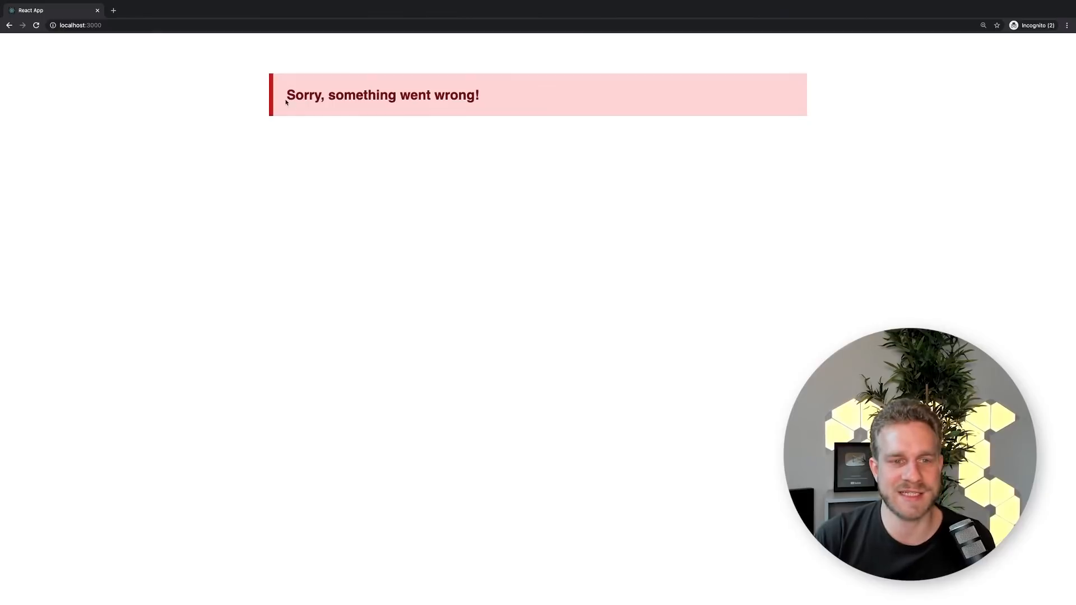
mouse_move(486, 174)
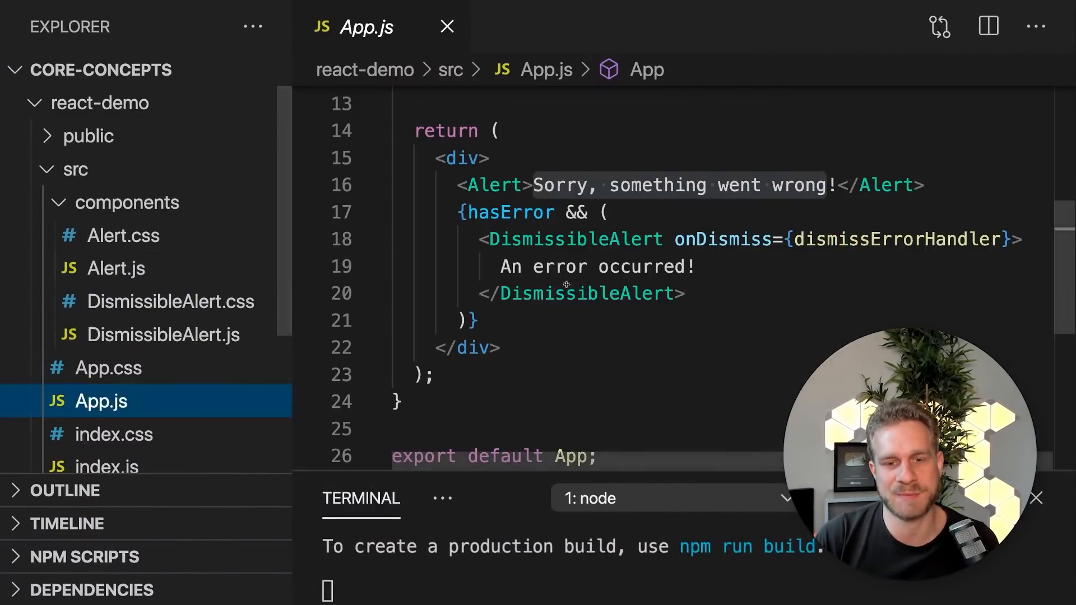
Review the Alert/hasError line in App.js, then switch between DismissibleAlert.js and Alert.js
drag(462, 186, 609, 212)
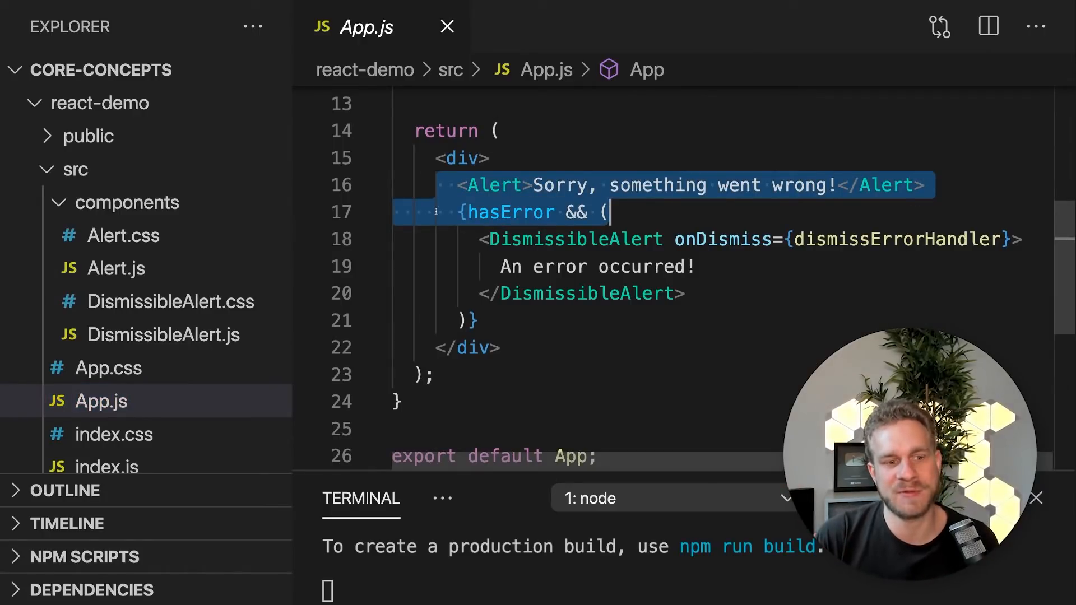
click(163, 335)
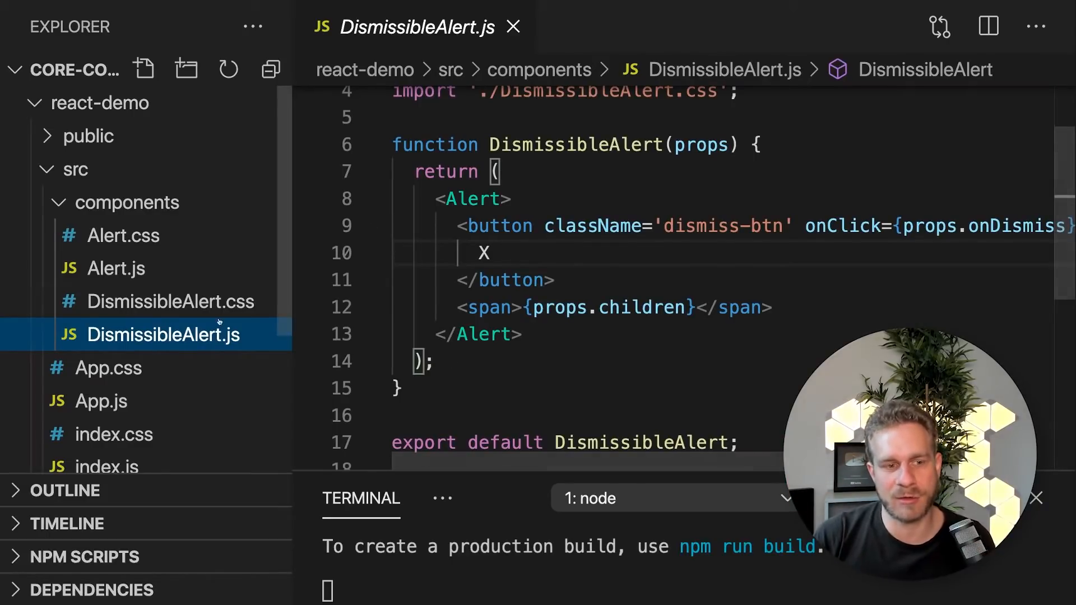
click(116, 269)
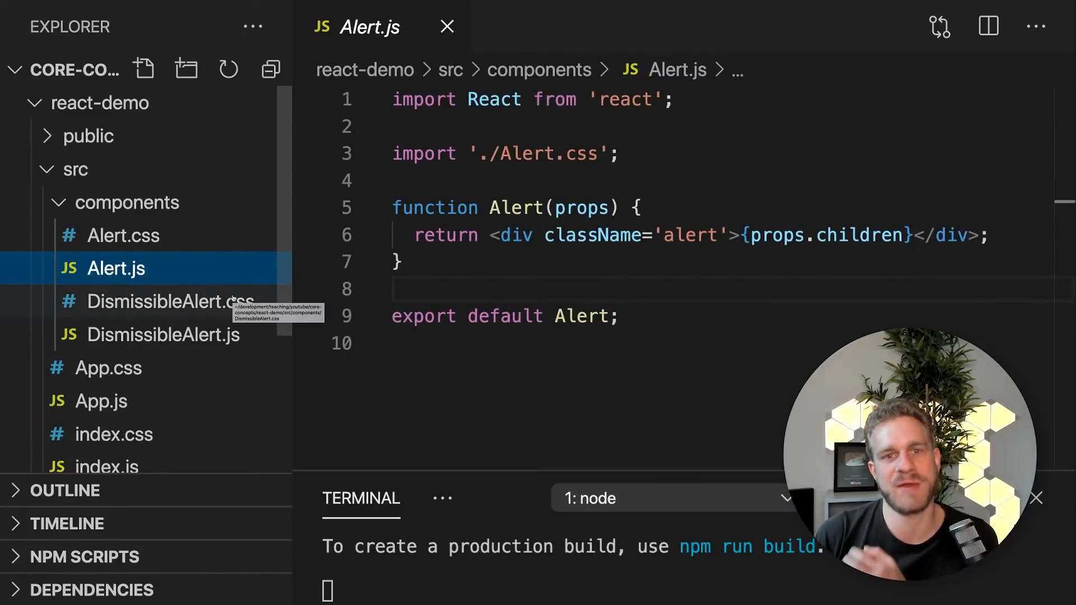
click(164, 334)
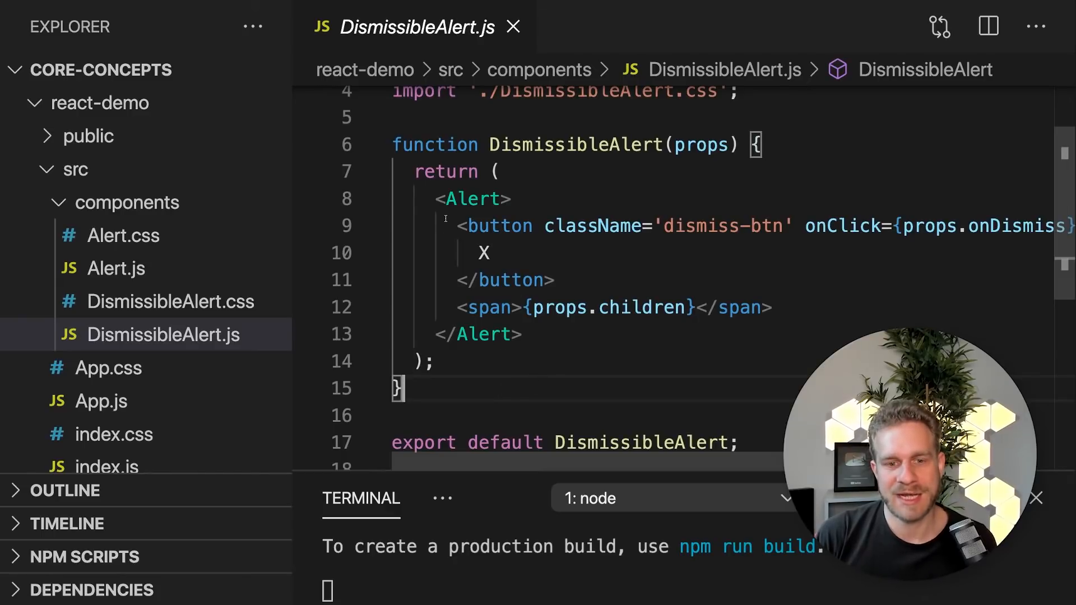
Highlight the closing Alert tag, the dismiss button element and the span wrapping props.children
double_click(469, 199)
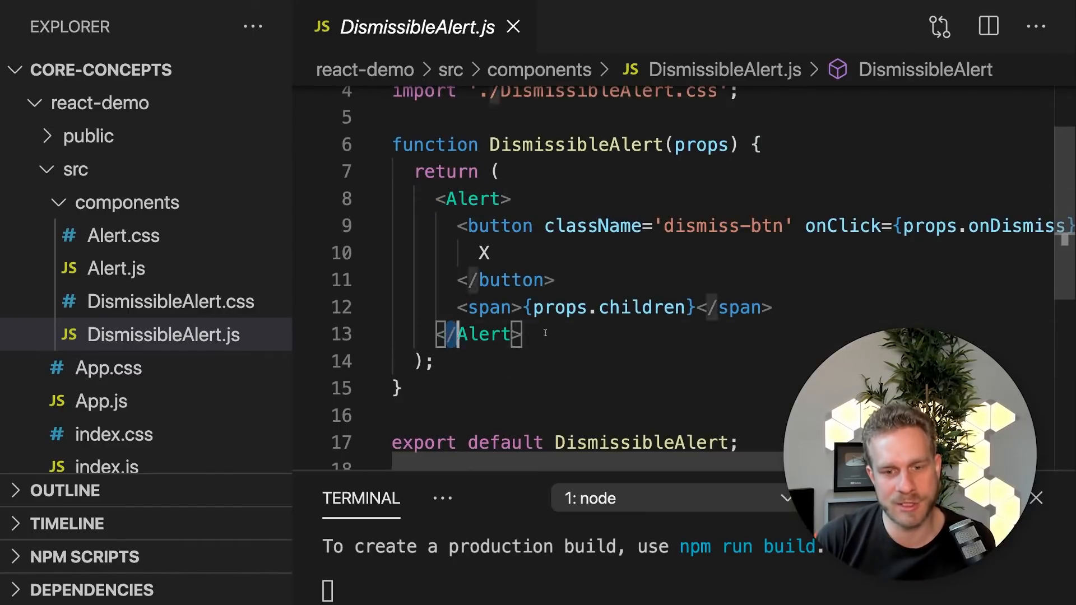
drag(460, 308, 771, 308)
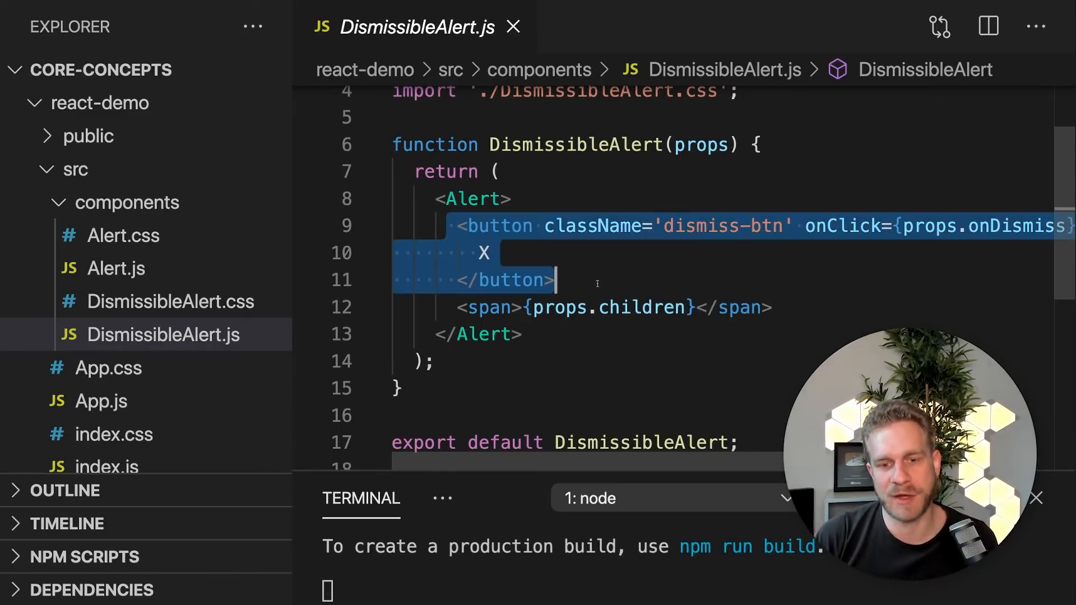
click(597, 281)
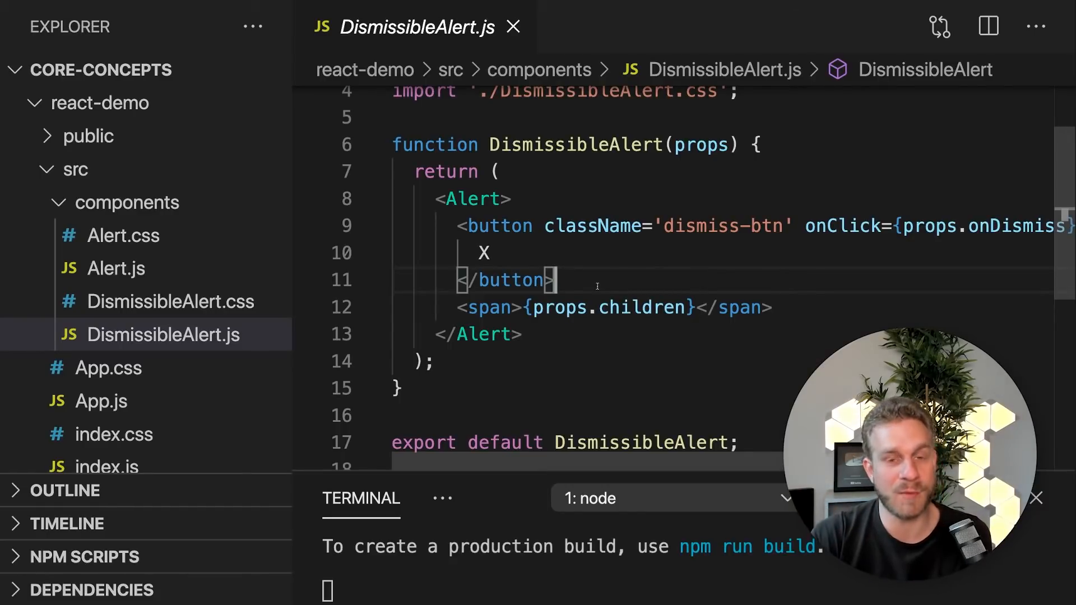
drag(461, 308, 771, 308)
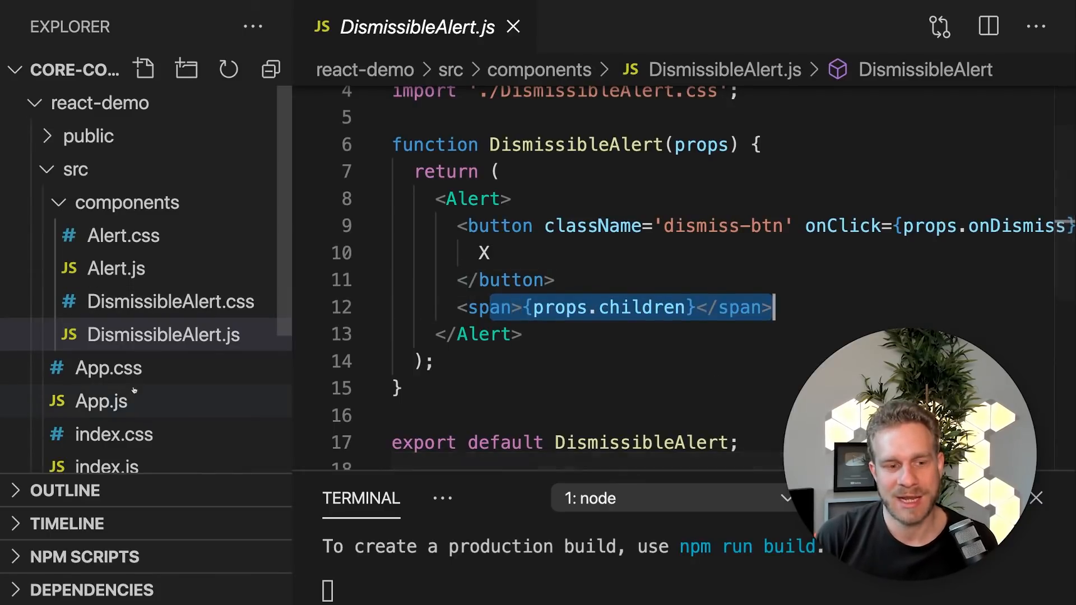
click(101, 401)
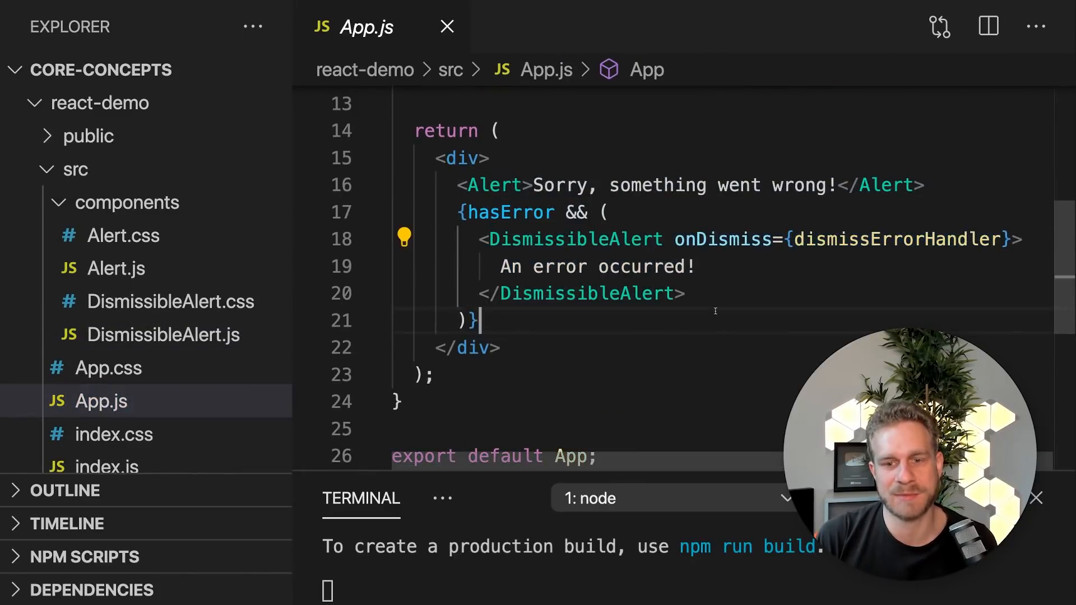
drag(483, 267, 694, 266)
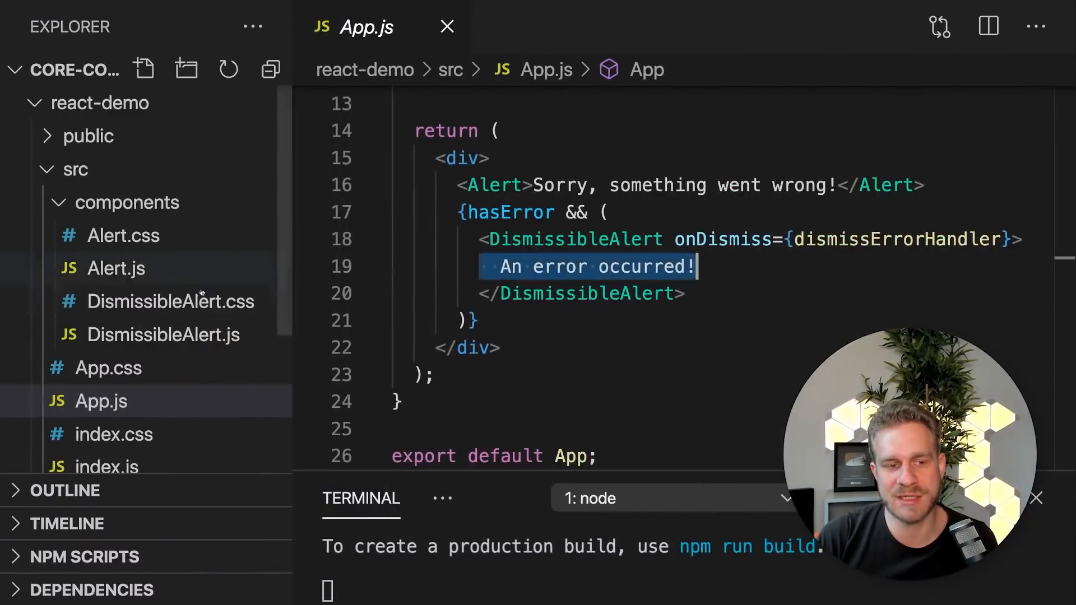
click(164, 335)
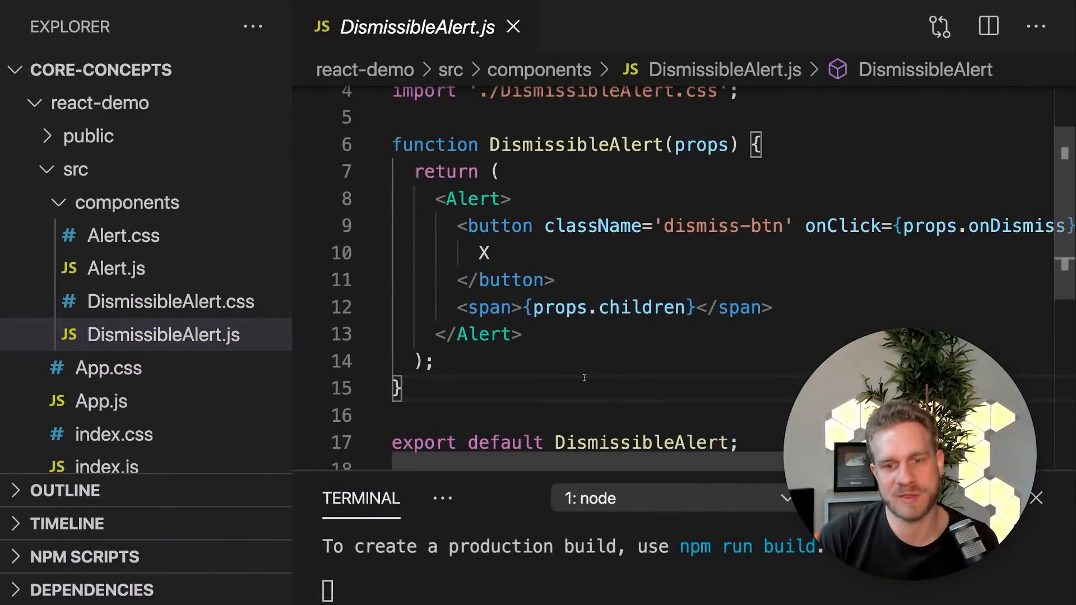